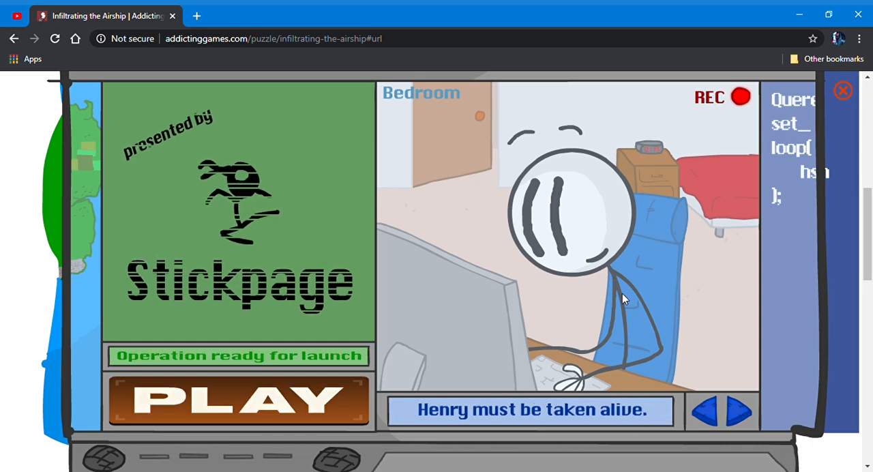
# Start Infiltrating the Airship from the Stickpage launch panel and title screen so the cutscene begins
pyautogui.click(738, 411)
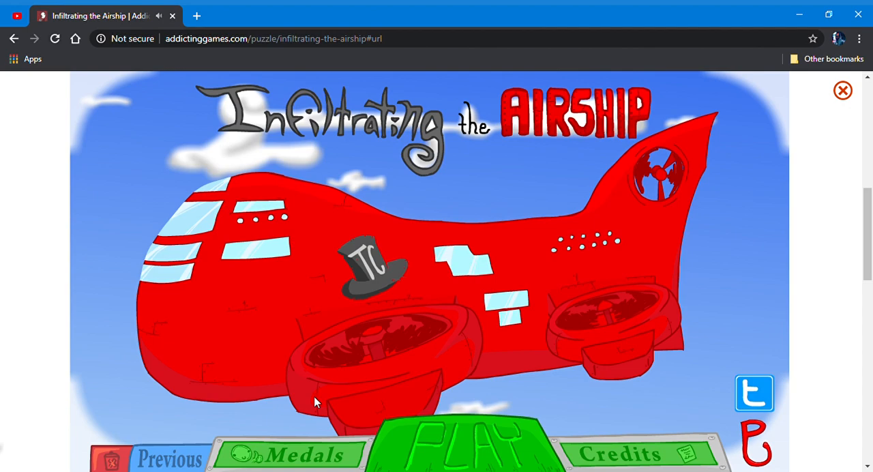
pyautogui.click(471, 450)
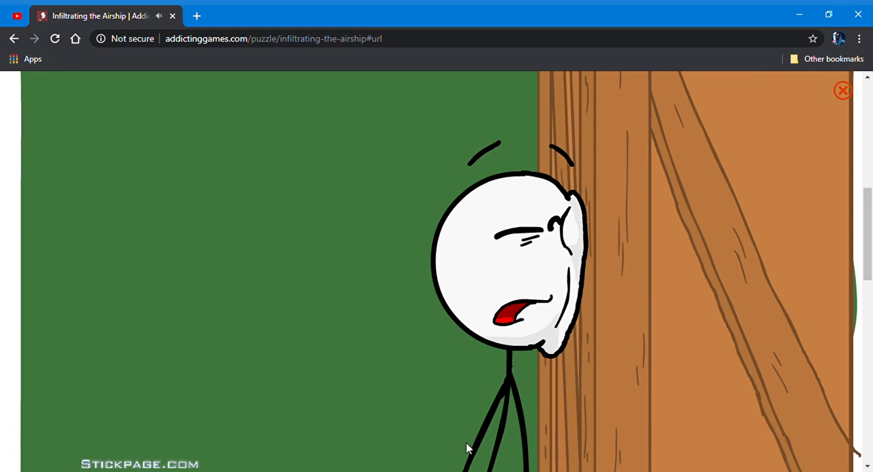